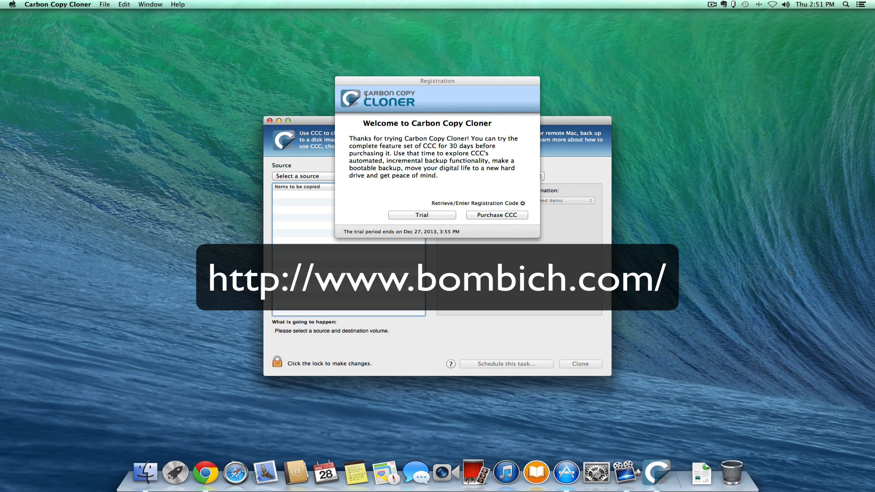
mouse_move(408, 212)
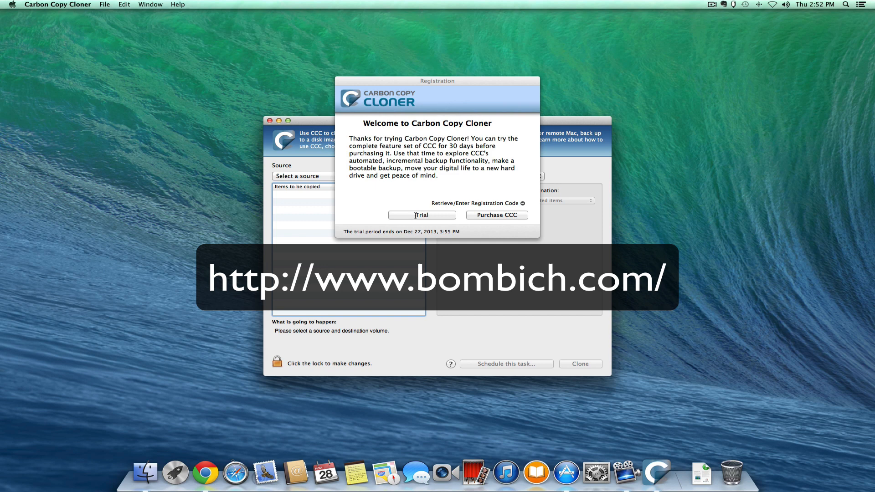
- Start the 30-day trial from the Registration welcome window
click(421, 216)
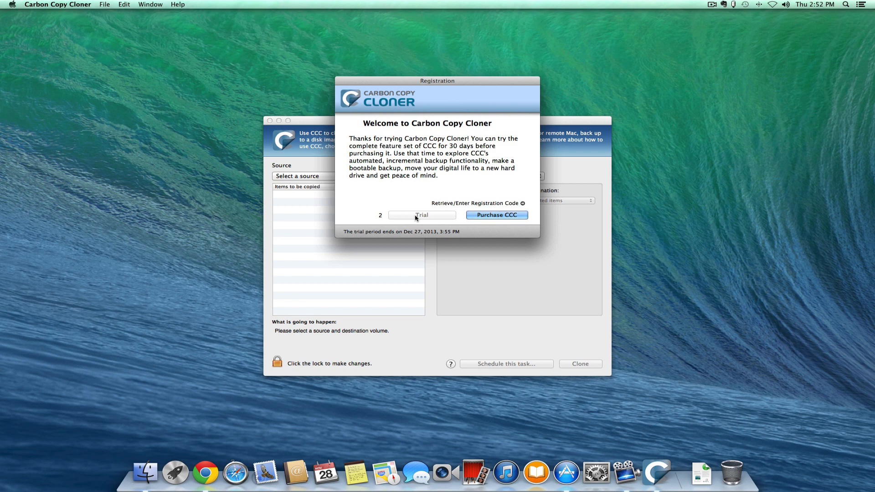
- Dismiss the trial welcome and set Untitled 1 under Local volumes as the source
click(421, 215)
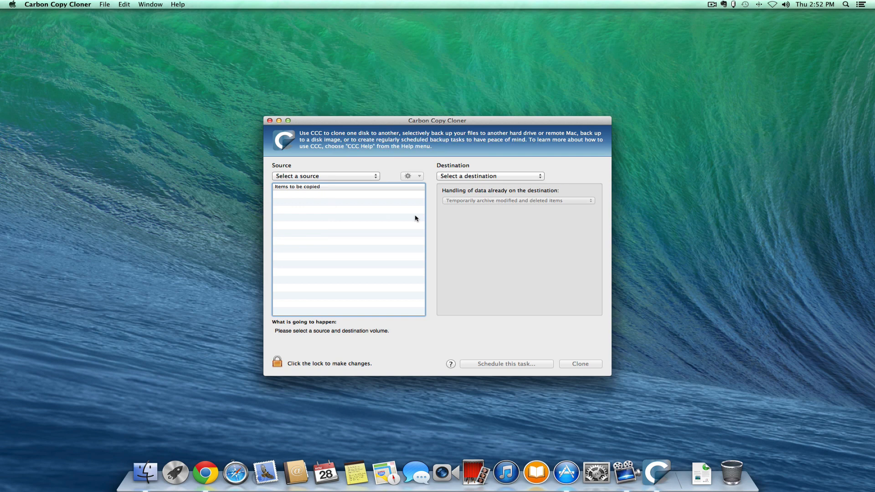
mouse_move(349, 122)
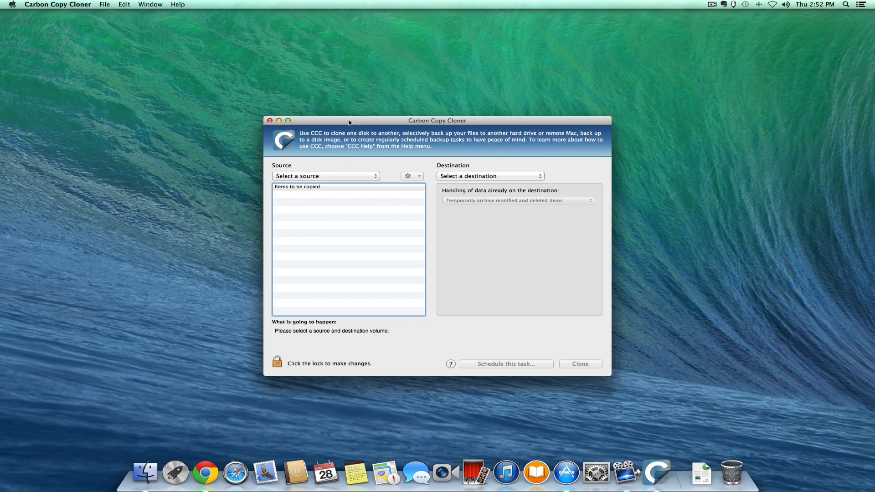
drag(349, 121, 345, 77)
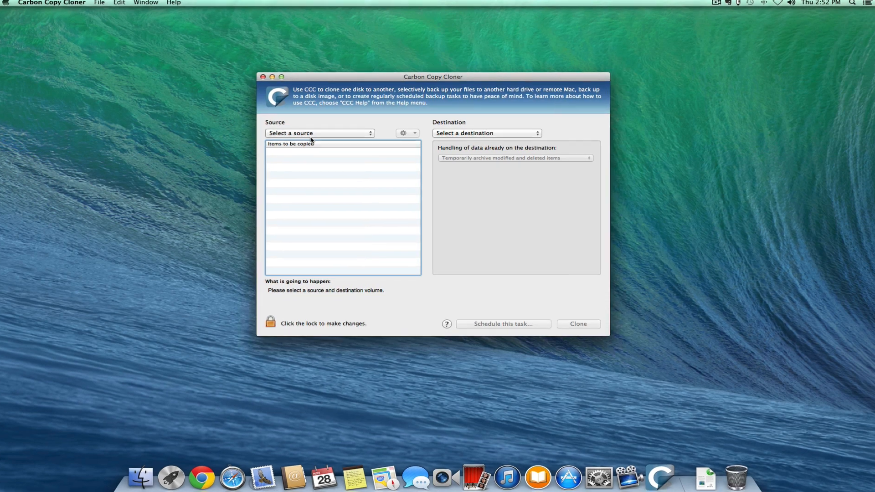
click(319, 133)
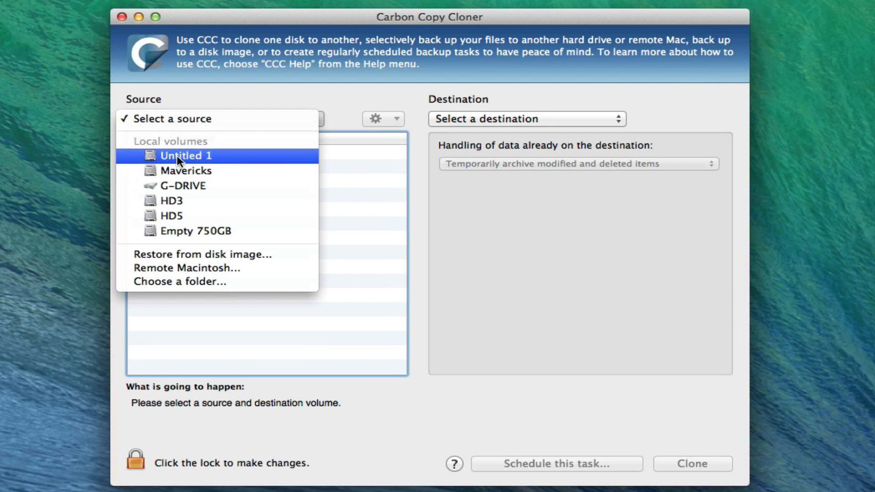
mouse_move(184, 163)
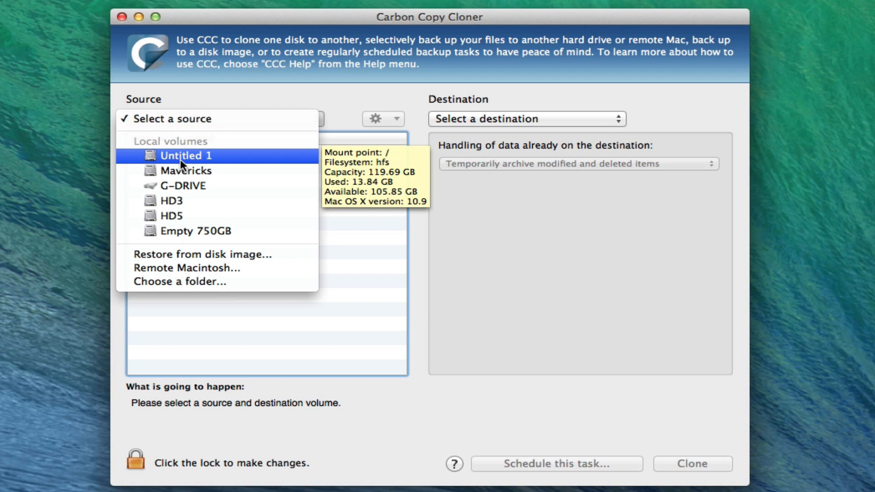
click(186, 155)
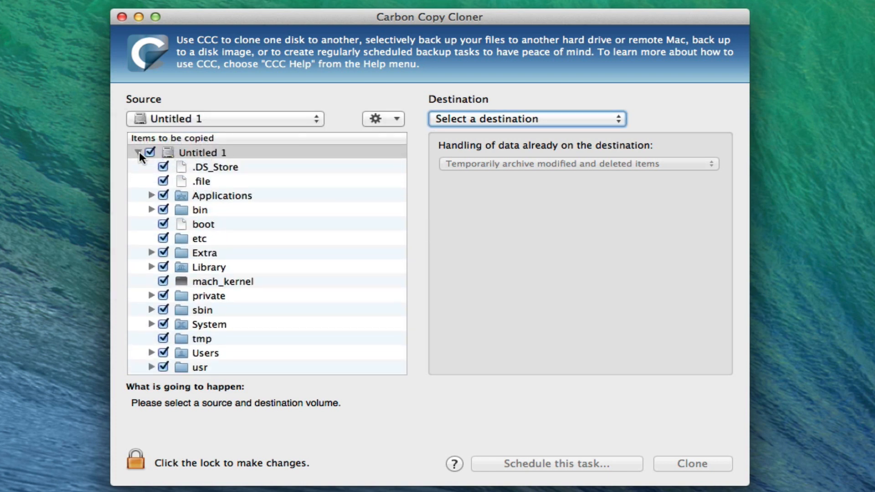
- Collapse the Untitled 1 file tree and set Empty 750GB as the destination volume
click(138, 152)
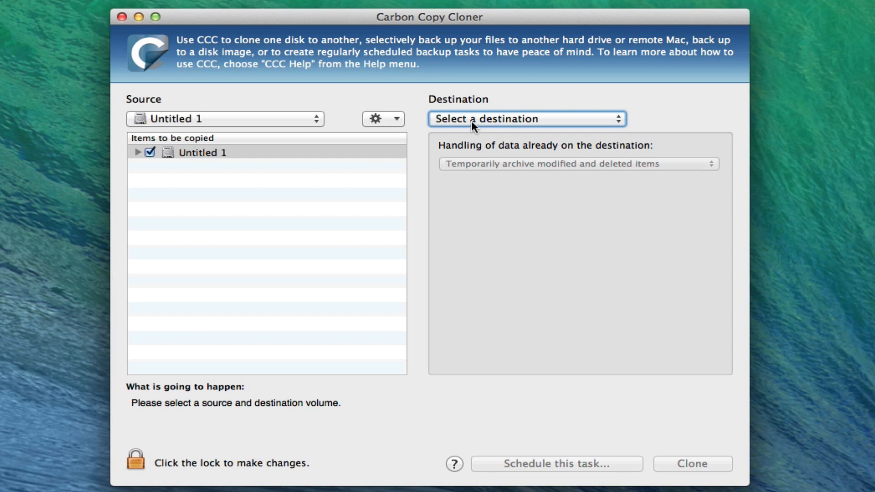
click(525, 119)
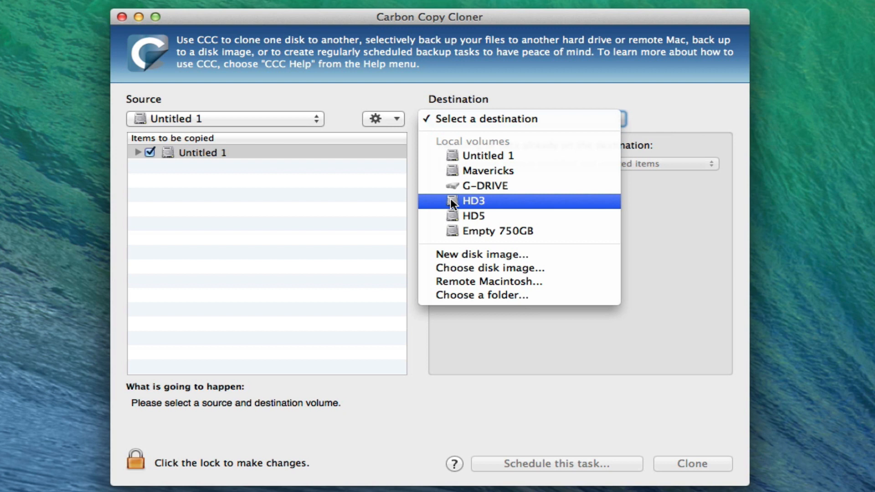
mouse_move(496, 231)
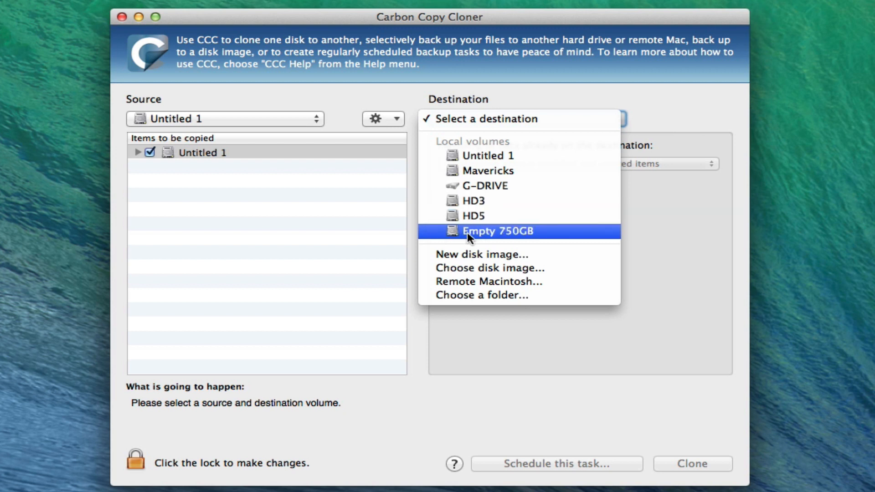
mouse_move(492, 236)
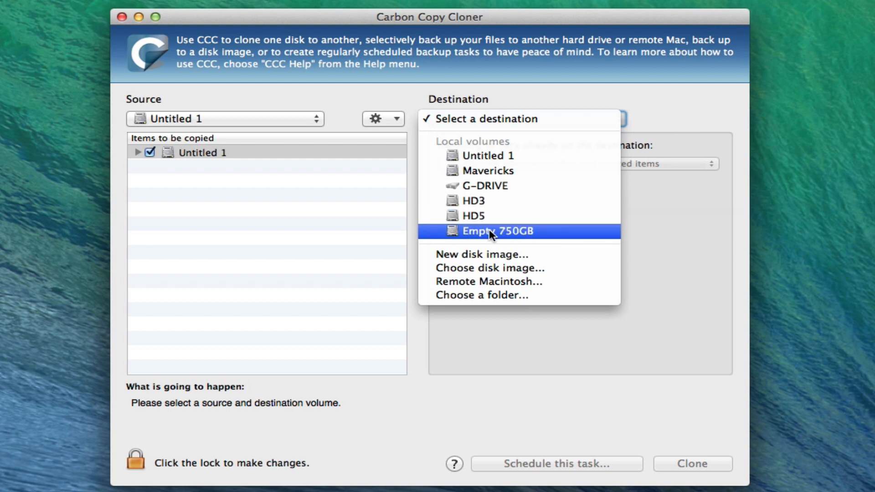
click(495, 231)
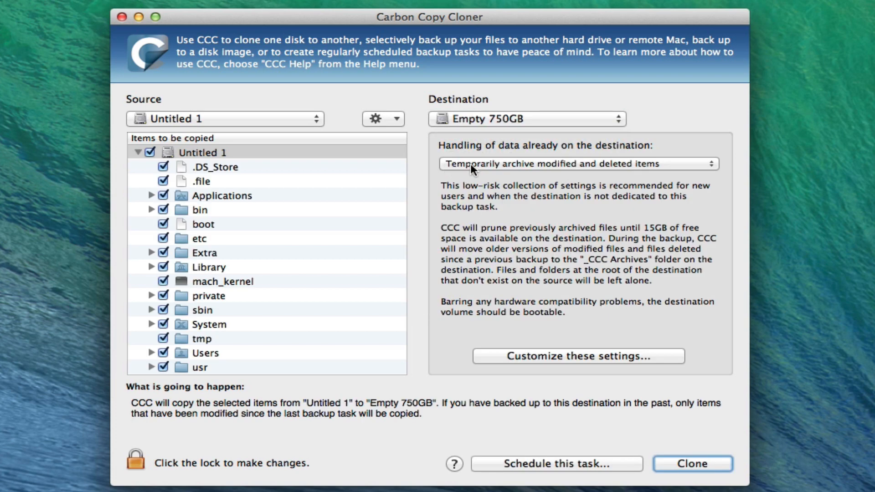
- Change destination handling from archiving to 'Delete anything that doesn't exist on the source'
click(578, 163)
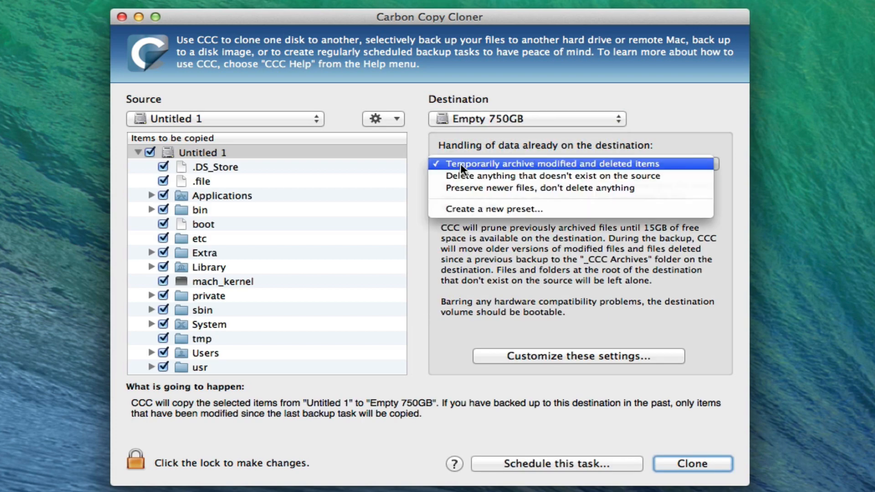
click(551, 163)
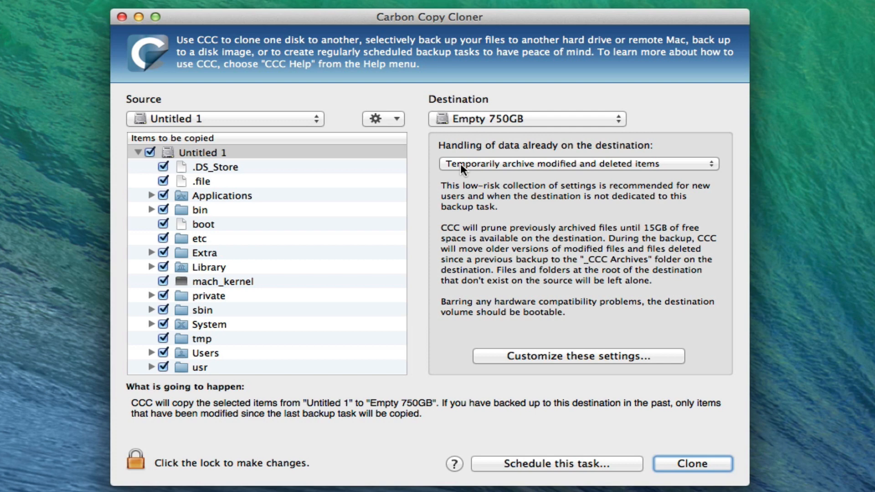
click(579, 163)
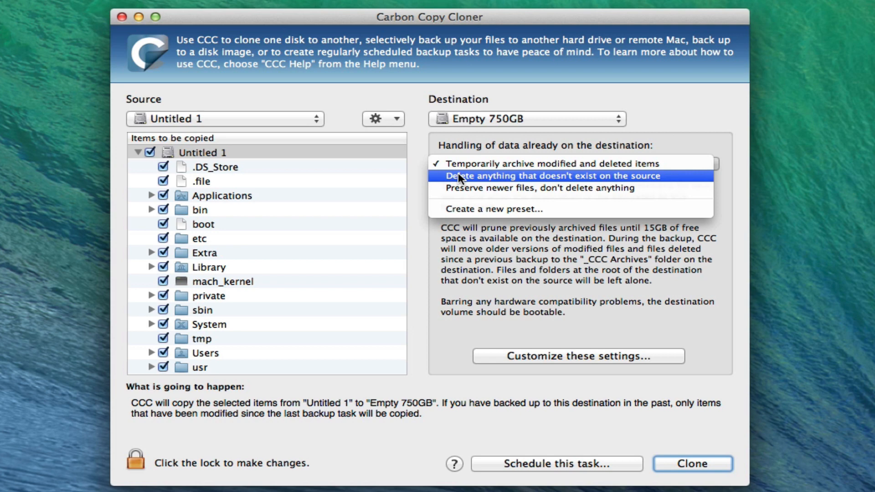
click(555, 176)
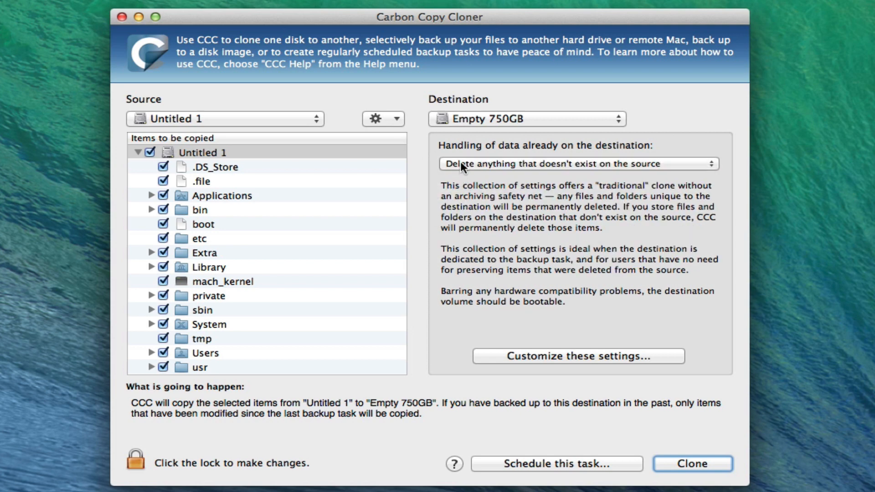
click(577, 163)
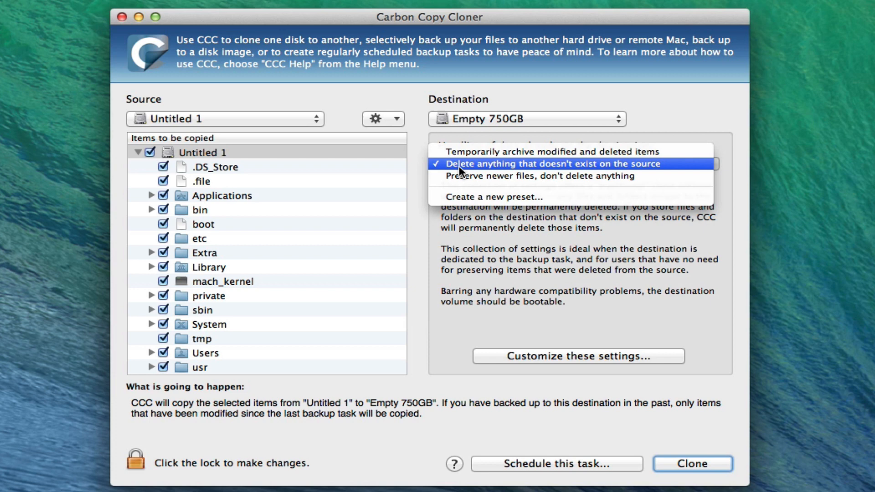
click(578, 163)
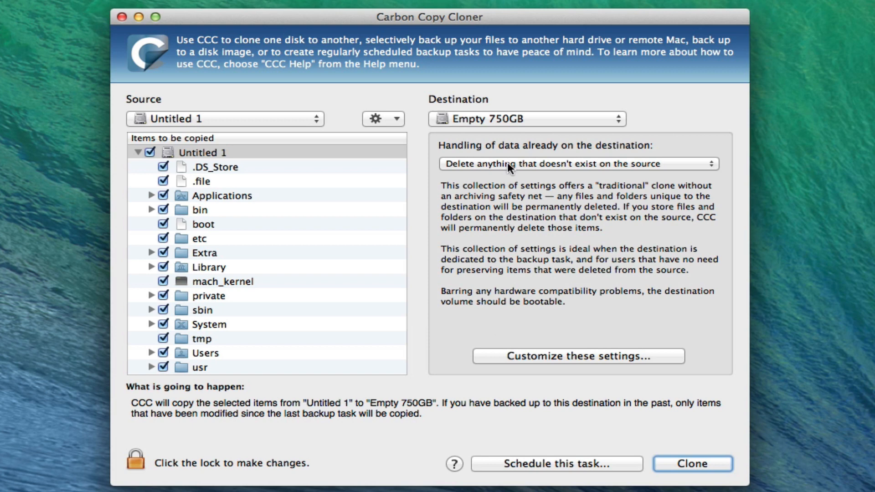
mouse_move(380, 459)
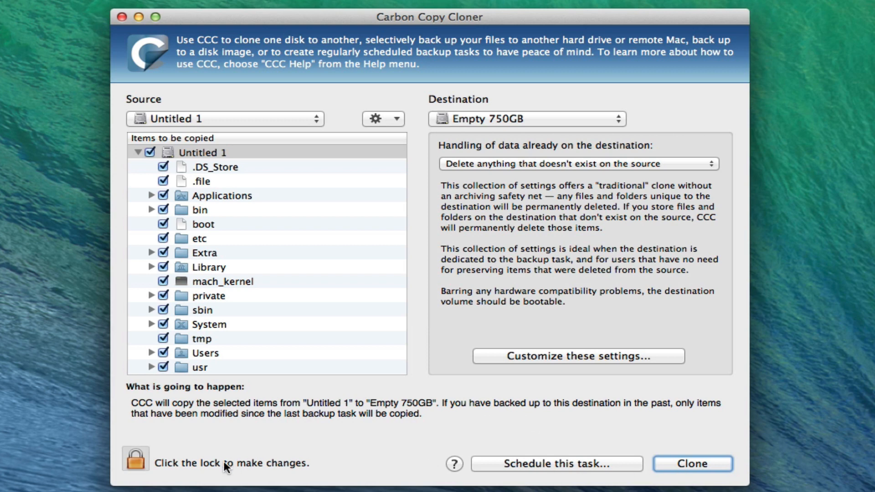
mouse_move(132, 465)
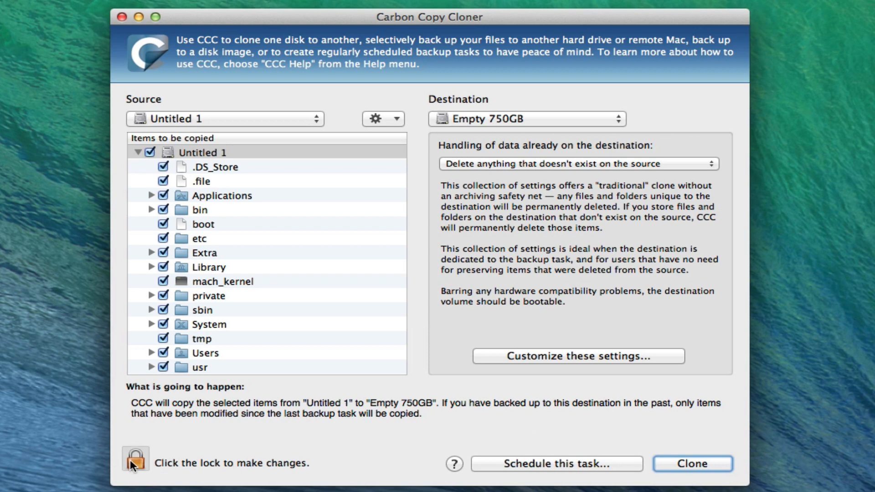
- Unlock the settings, preview the Backup Task Scheduler, and close it again
click(135, 458)
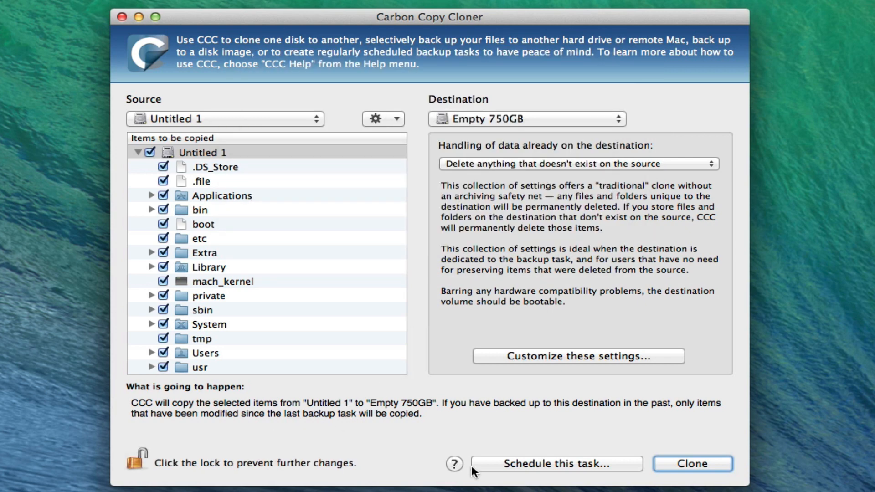
mouse_move(516, 470)
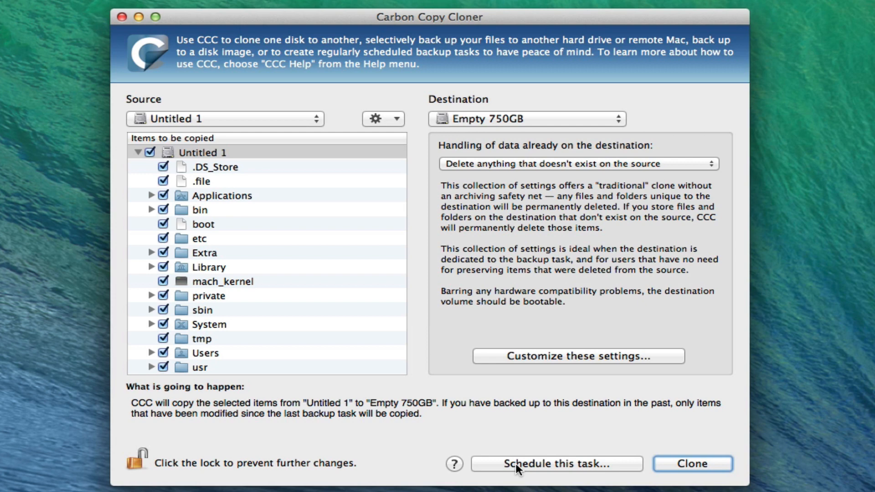
click(691, 464)
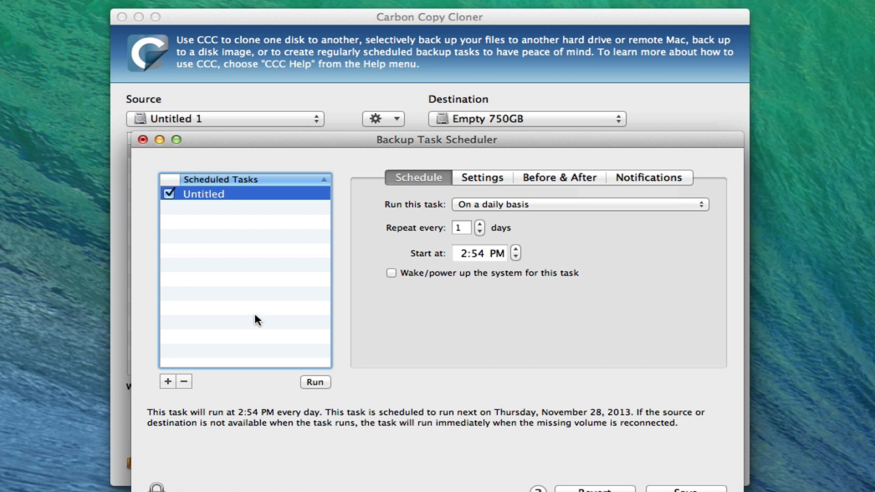
mouse_move(148, 155)
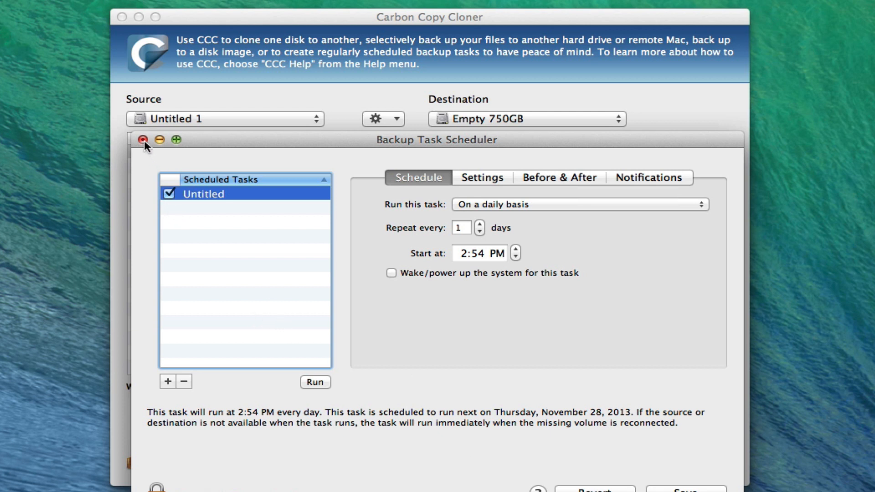
click(143, 140)
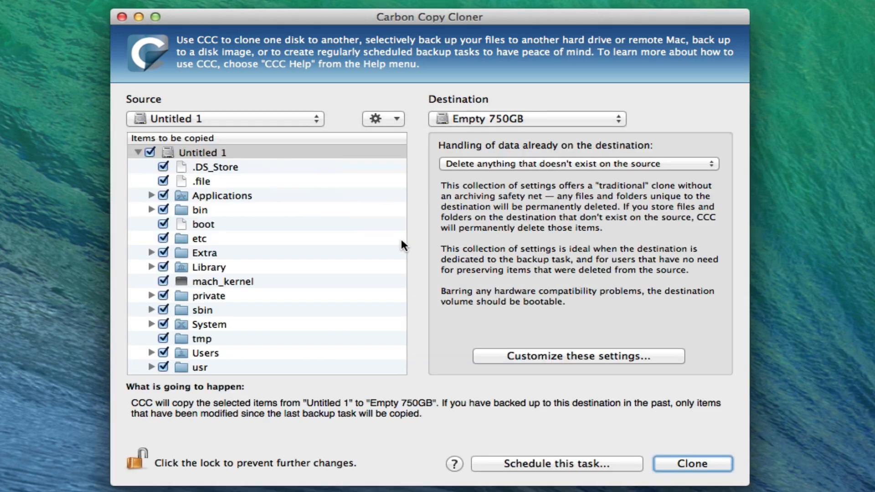
mouse_move(530, 319)
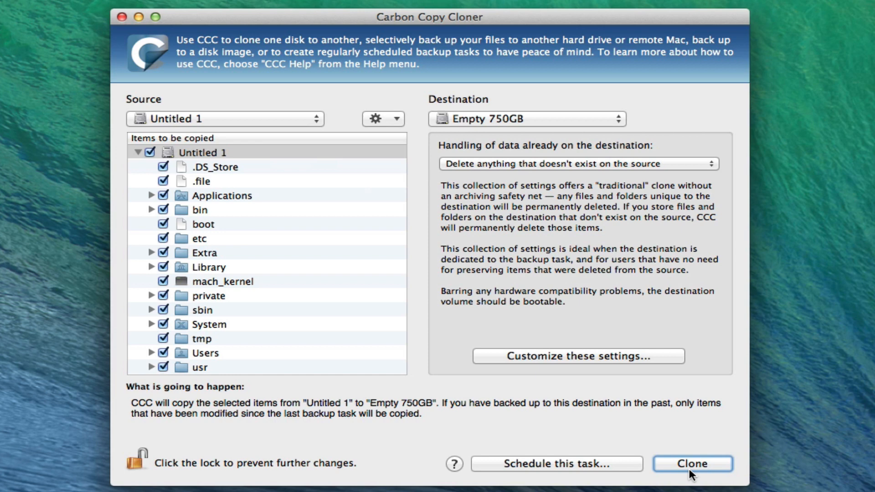
mouse_move(607, 397)
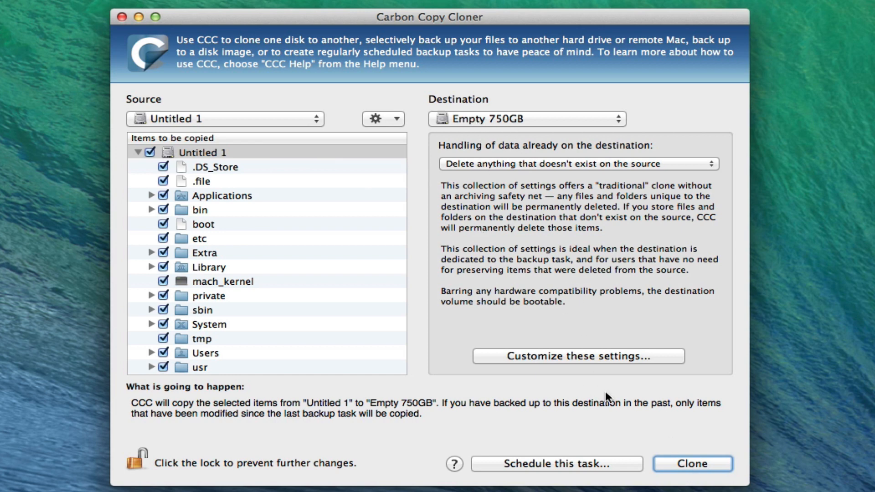
- Start the clone and confirm the warning that files on Empty 750GB may be deleted
click(691, 464)
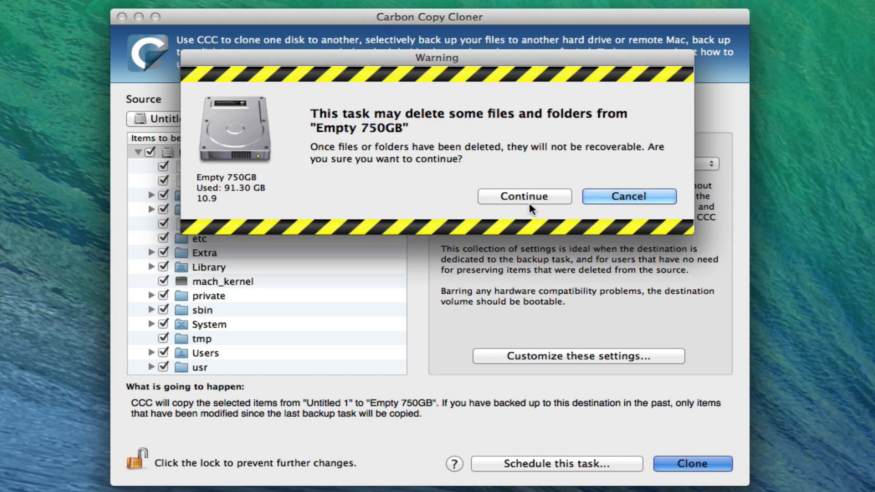
mouse_move(491, 198)
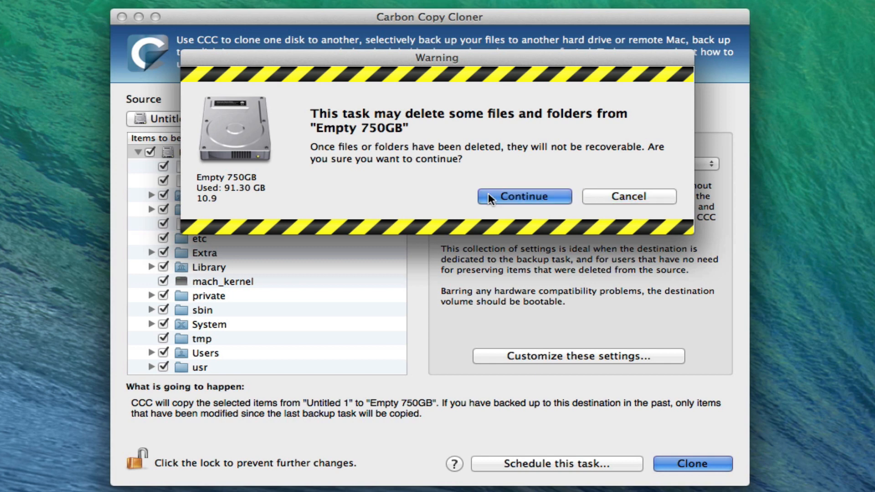
click(523, 196)
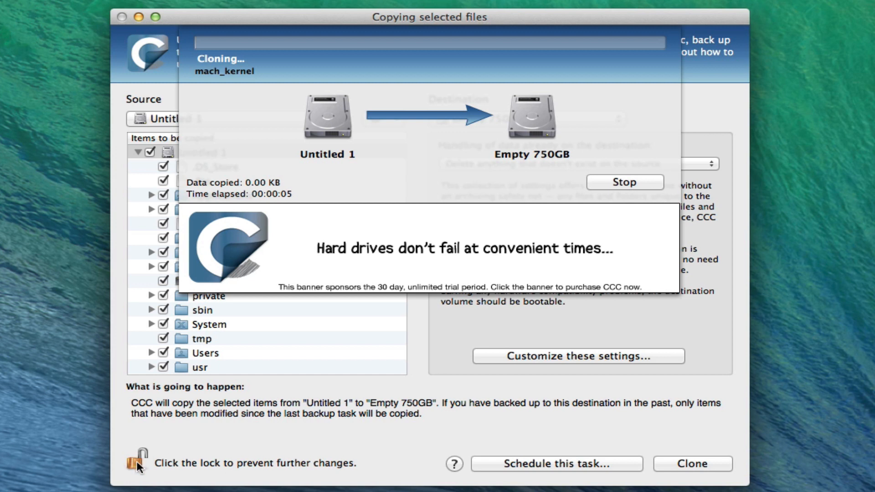
mouse_move(329, 121)
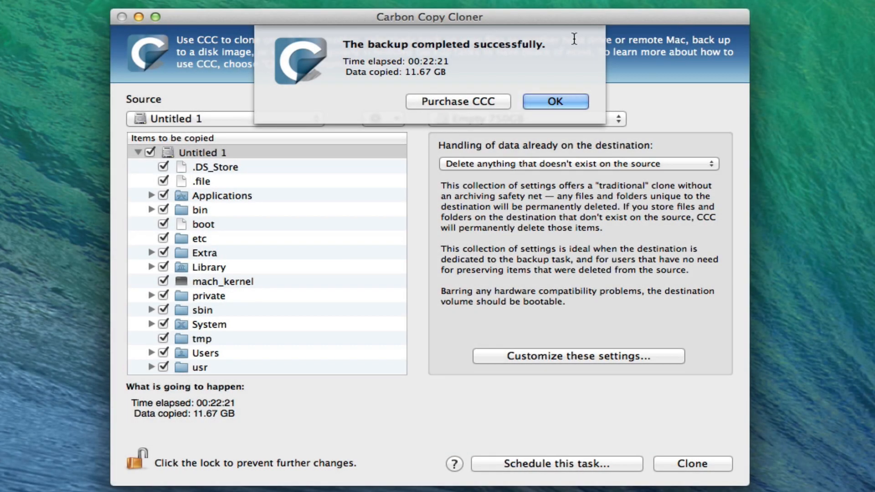
mouse_move(466, 58)
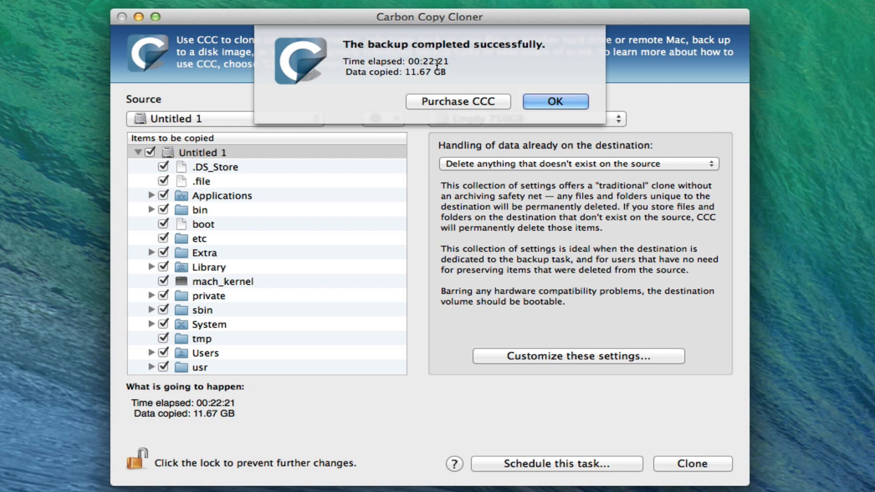
mouse_move(415, 79)
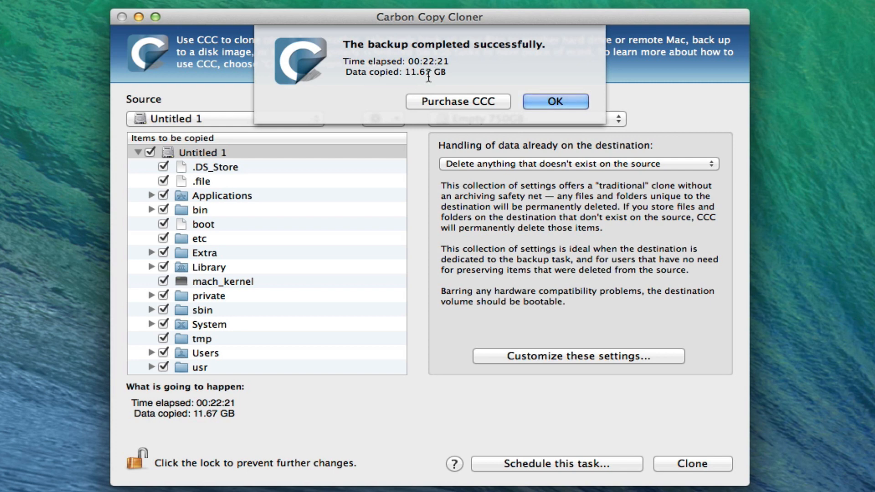
mouse_move(453, 104)
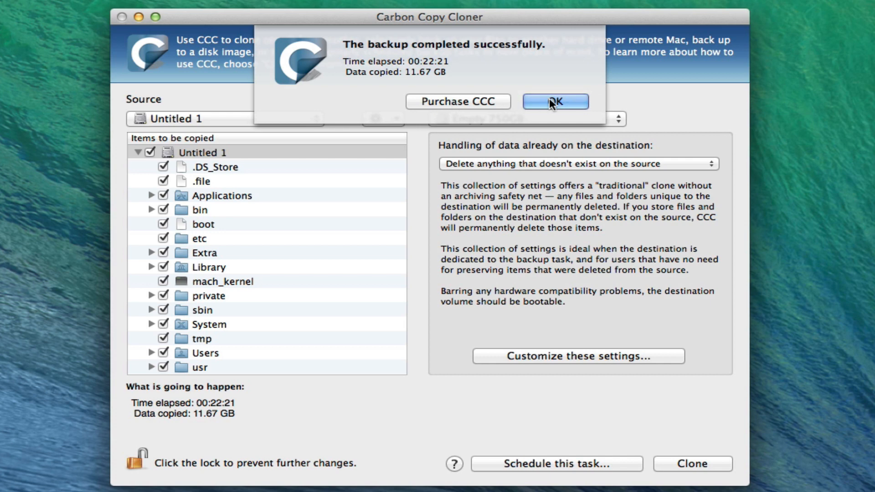
- Acknowledge the 'backup completed successfully' notice reporting 11.67 GB copied
click(555, 101)
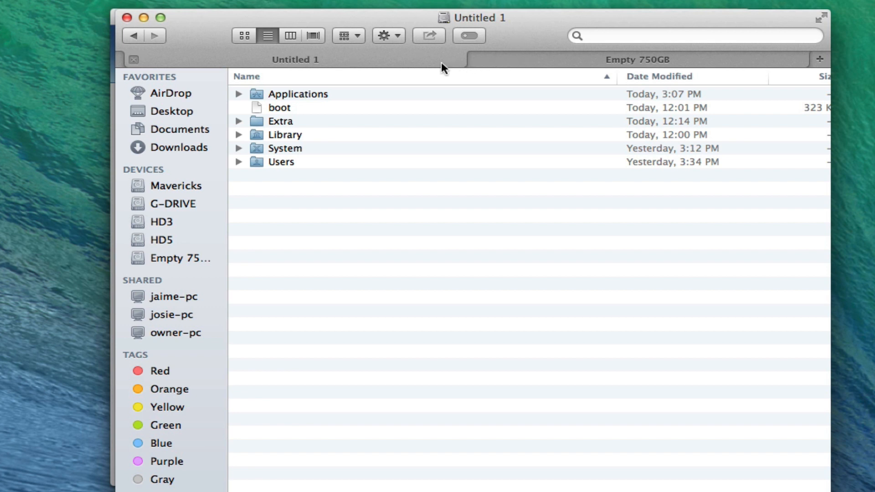
mouse_move(421, 64)
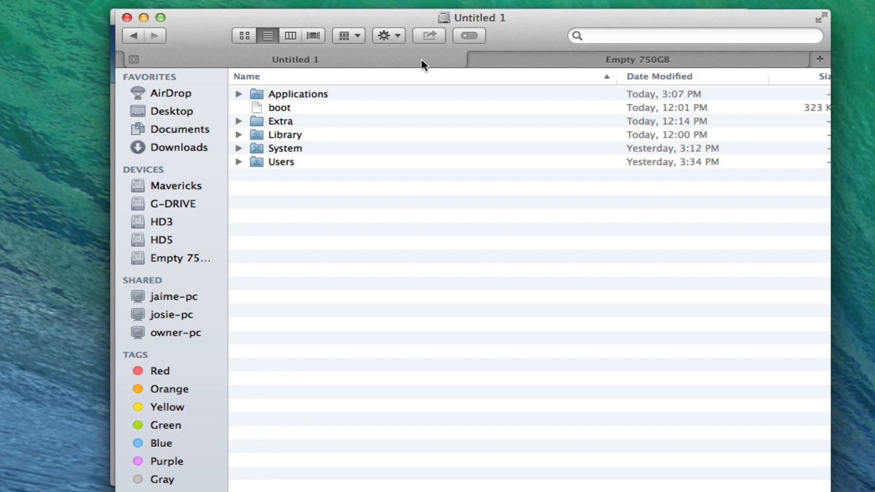
mouse_move(387, 59)
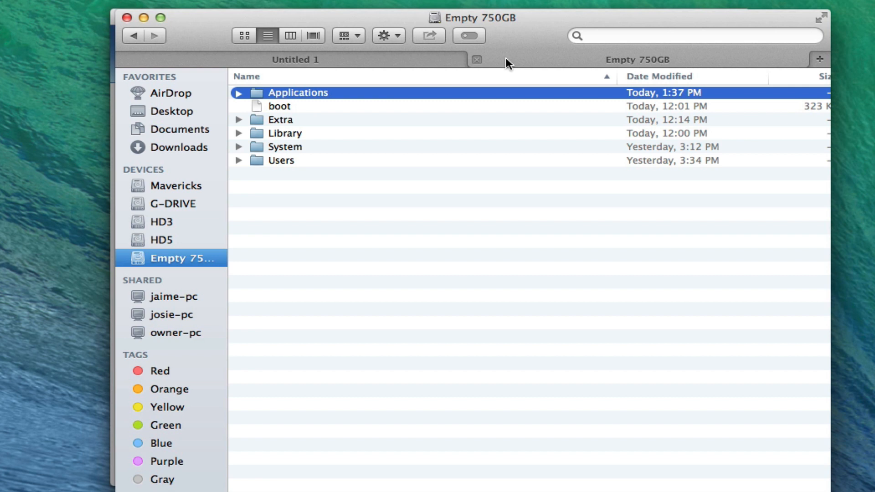
- View Empty 750GB's top-level folders, then return to Untitled 1 to compare
click(294, 60)
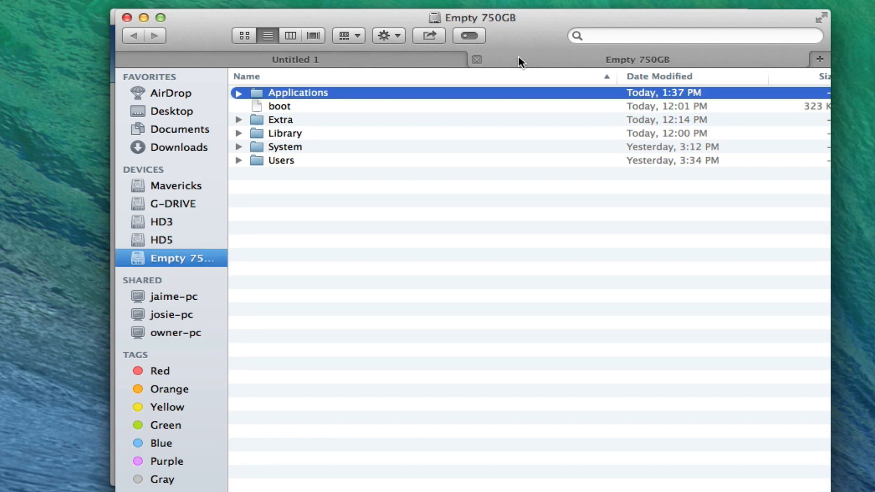
click(294, 60)
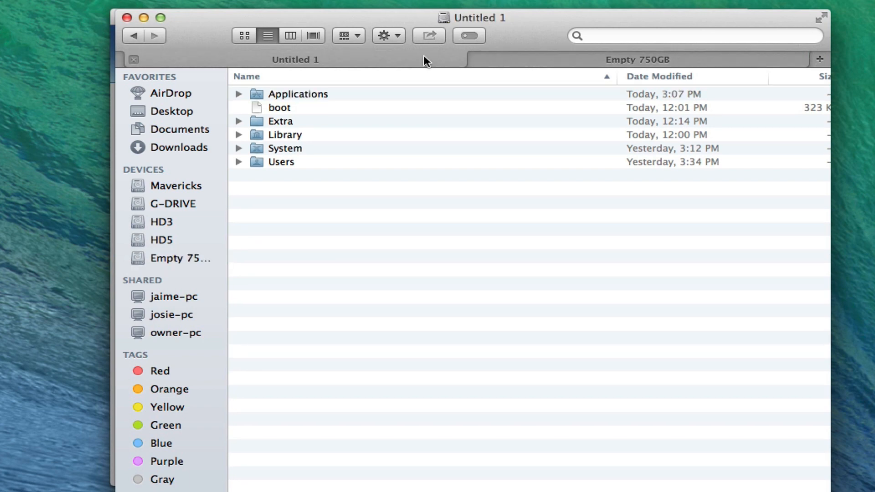
mouse_move(128, 18)
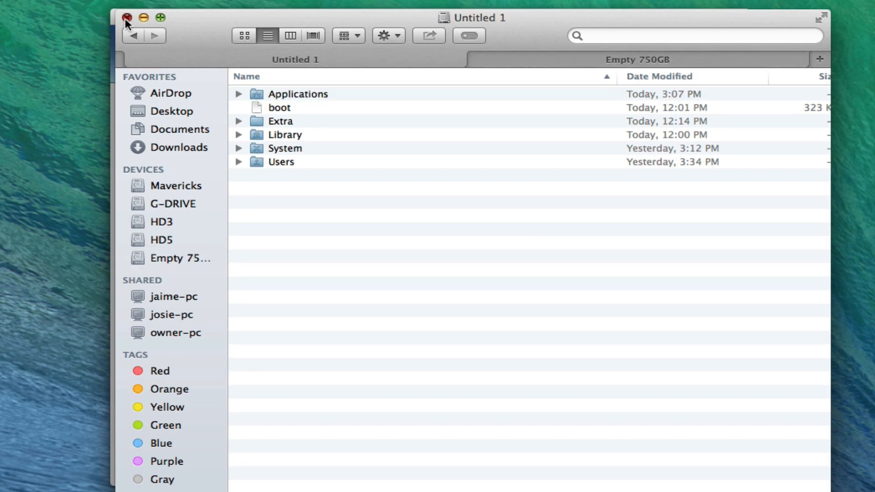